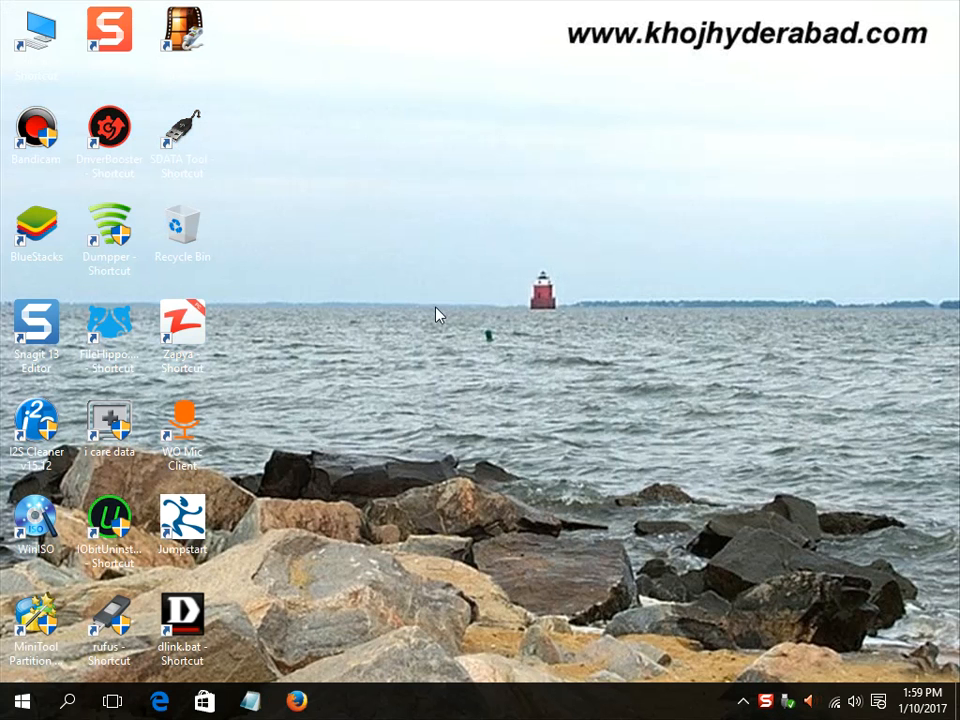
Step: Refresh the desktop and launch Firefox from the taskbar
right_click(436, 314)
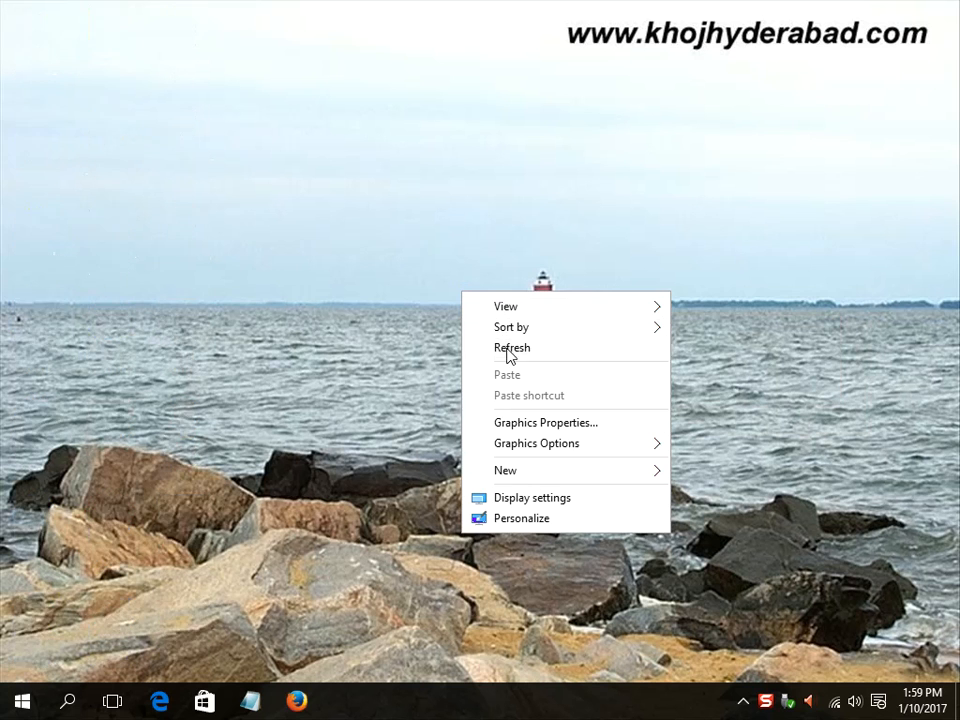
click(512, 348)
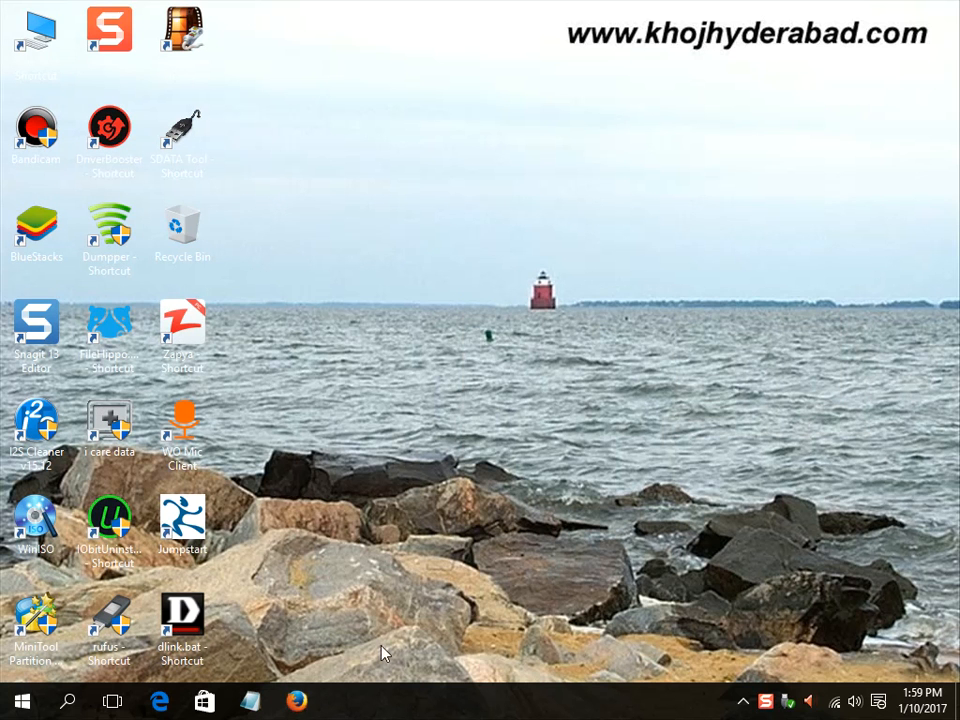
mouse_move(328, 508)
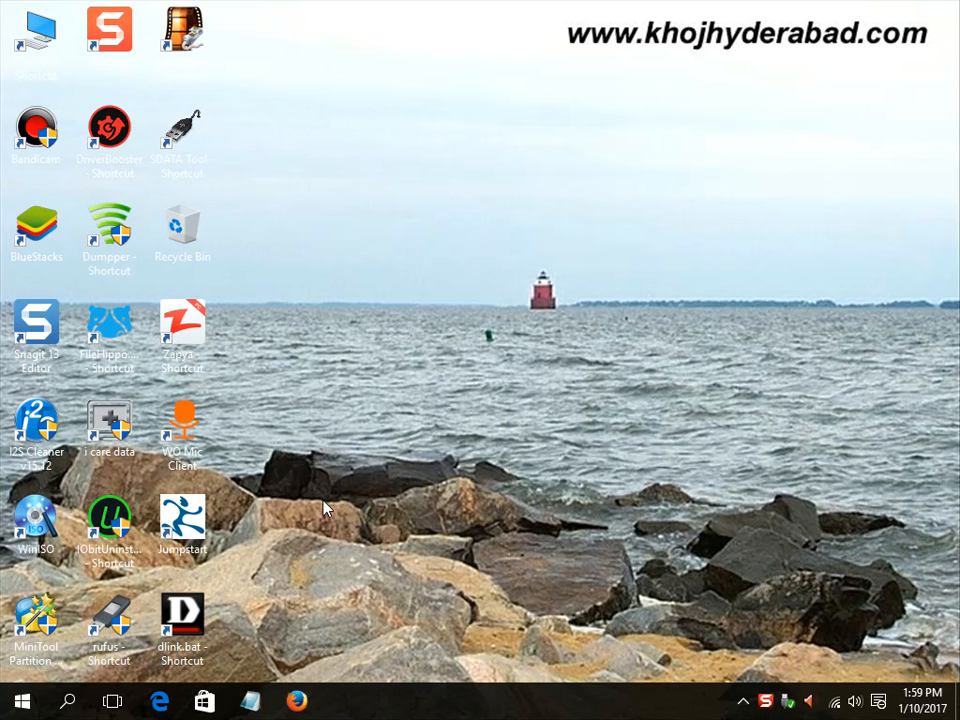
mouse_move(200, 524)
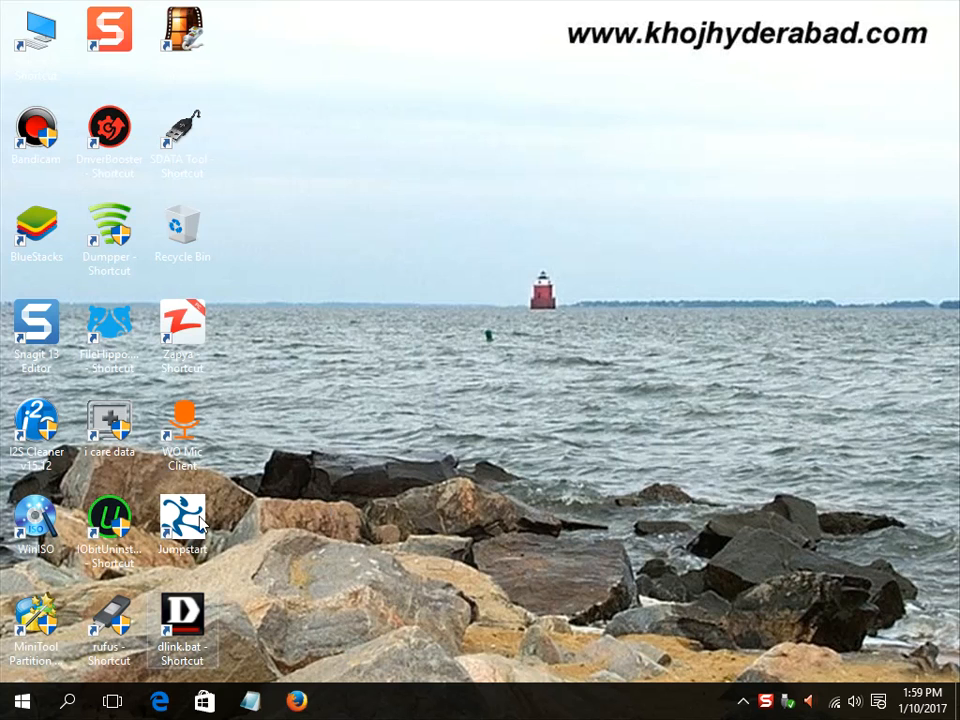
click(296, 700)
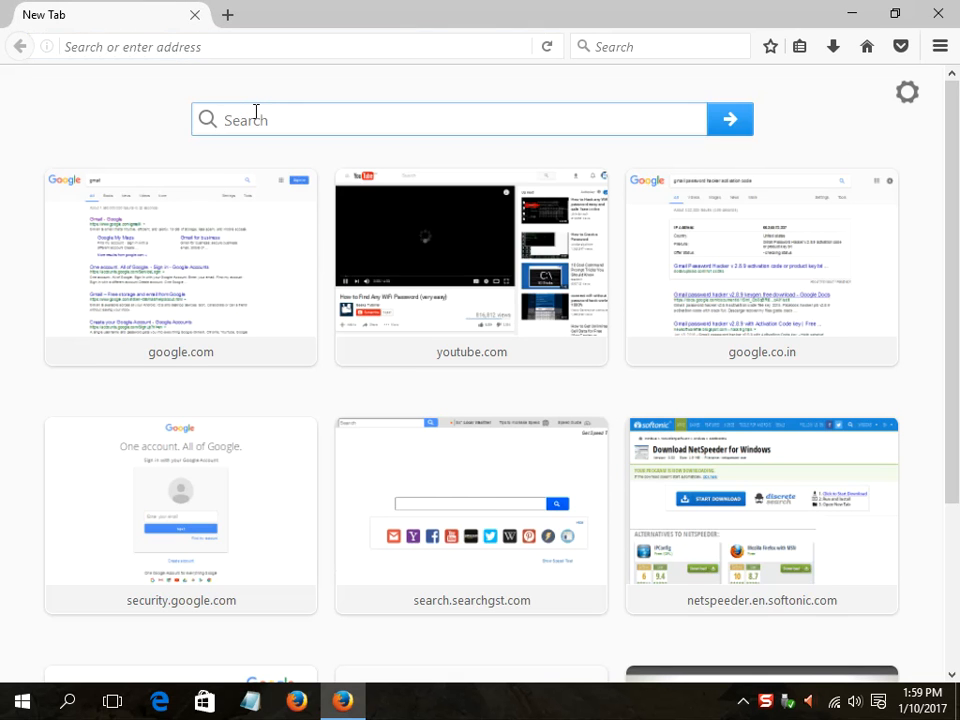
Step: Search Google for 'google account security' from the new-tab search box
text(google)
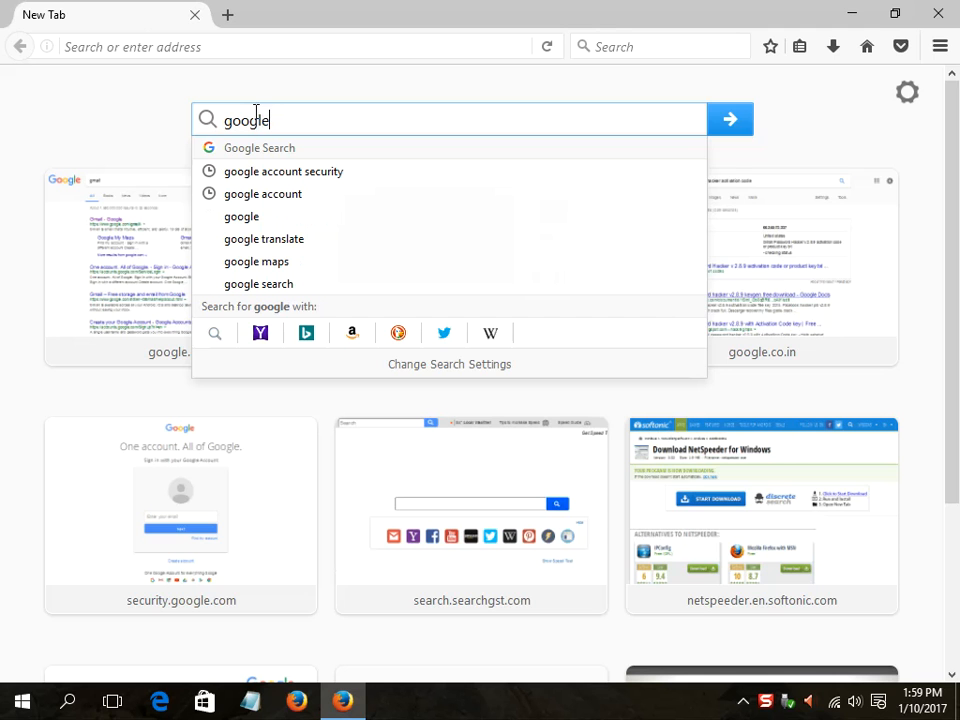
text(" ")
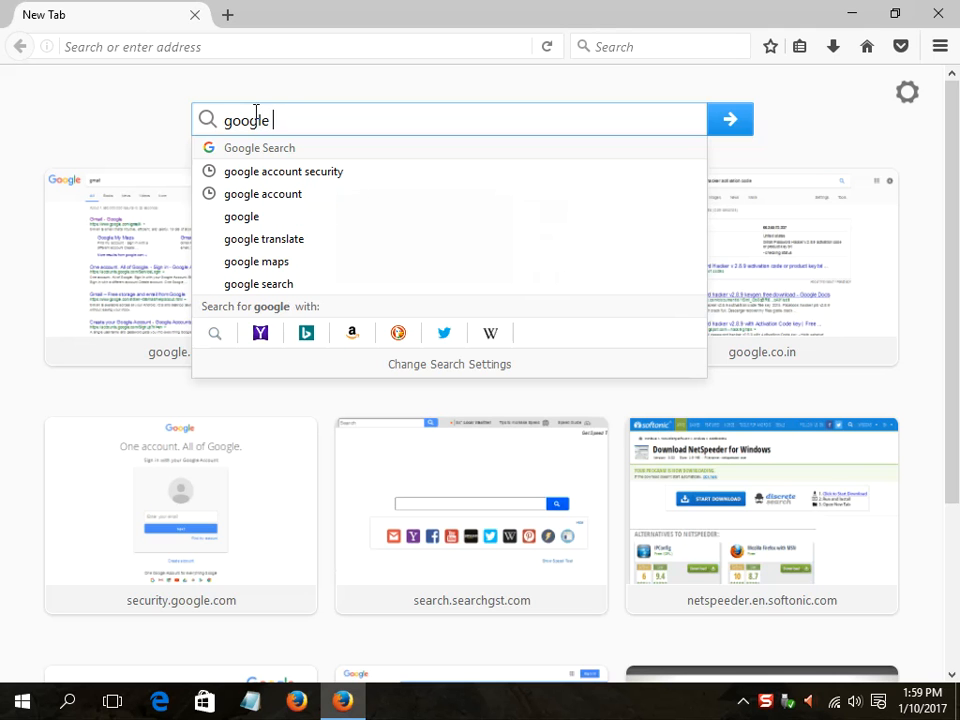
text(account)
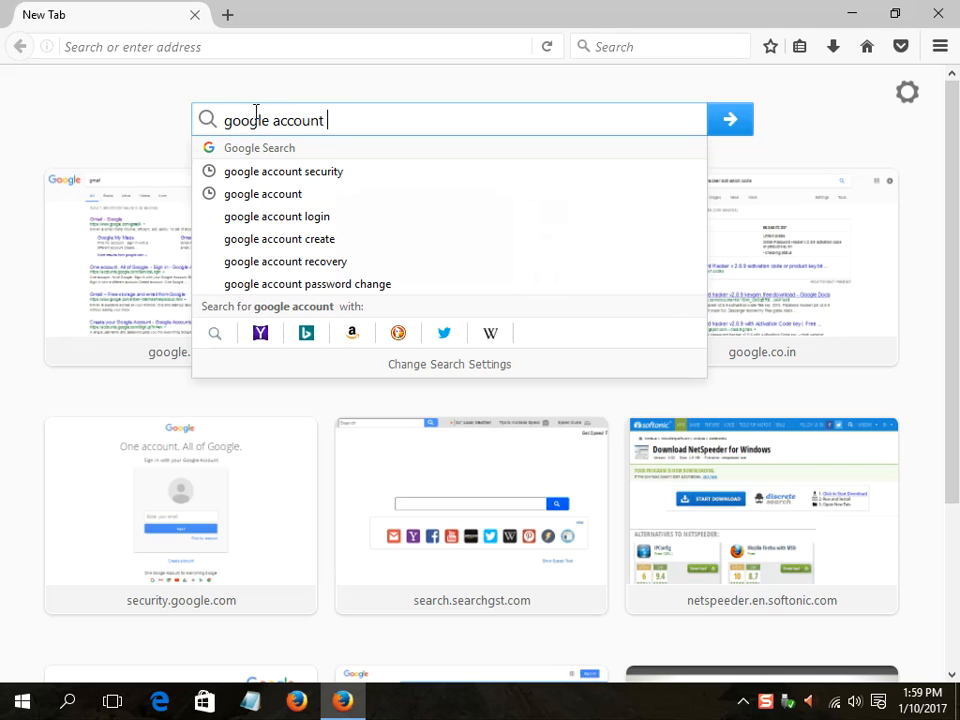
text(secu)
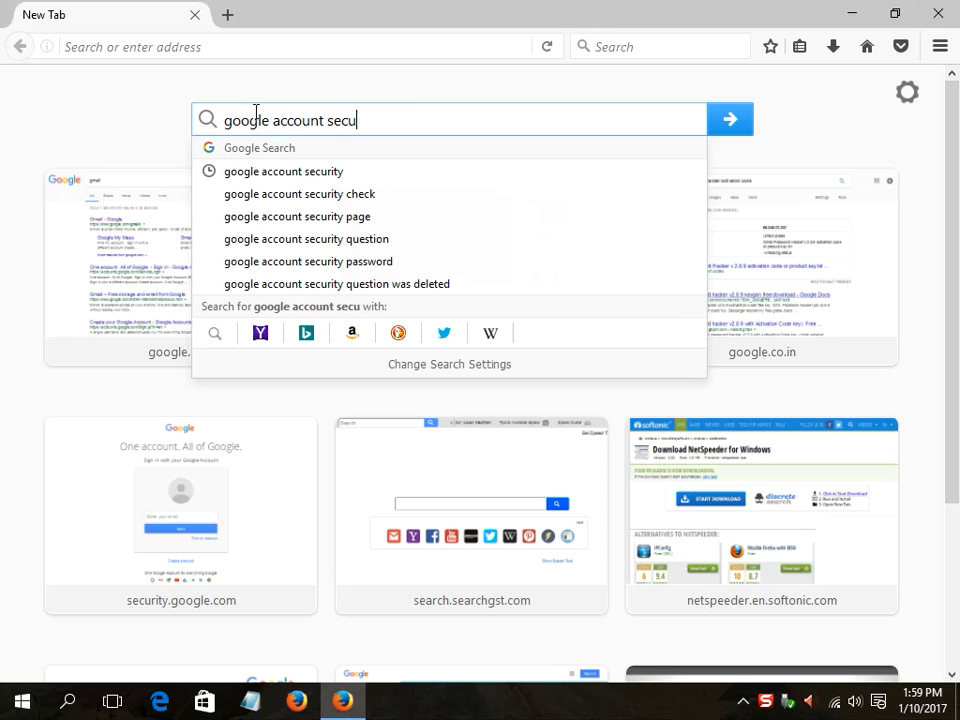
text(ri)
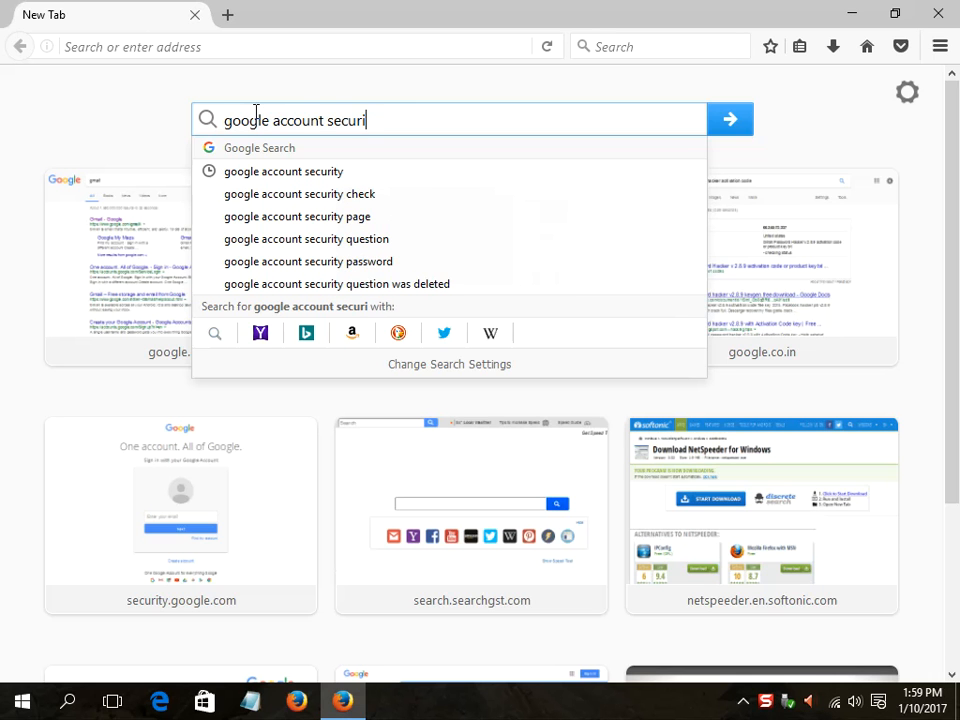
click(730, 120)
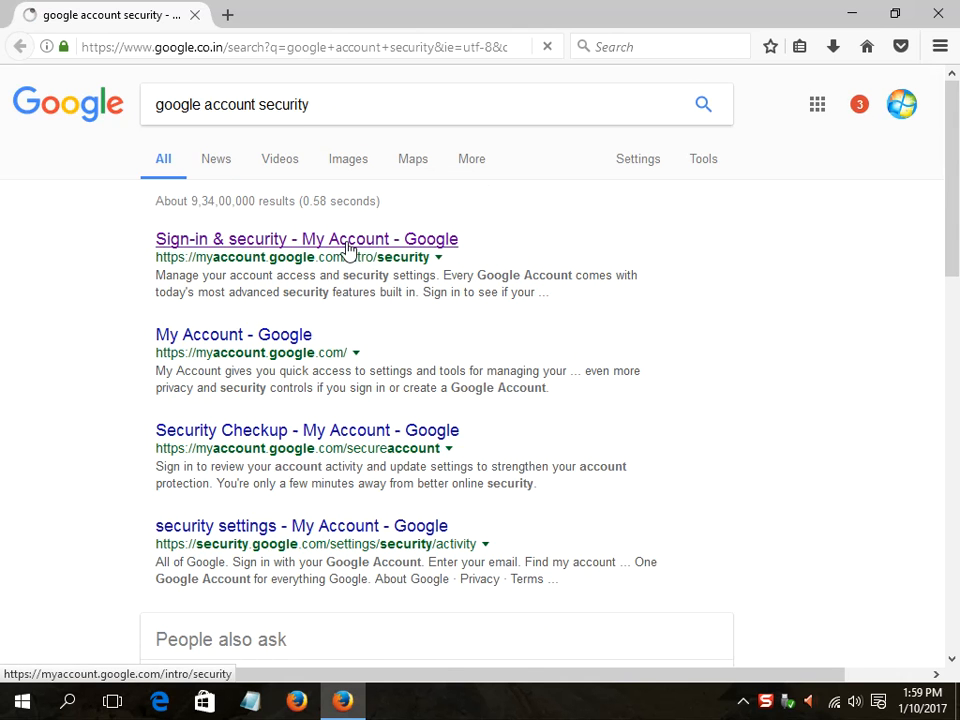
Step: Go to the Sign-in & security My Account page and switch to the second signed-in account
click(306, 240)
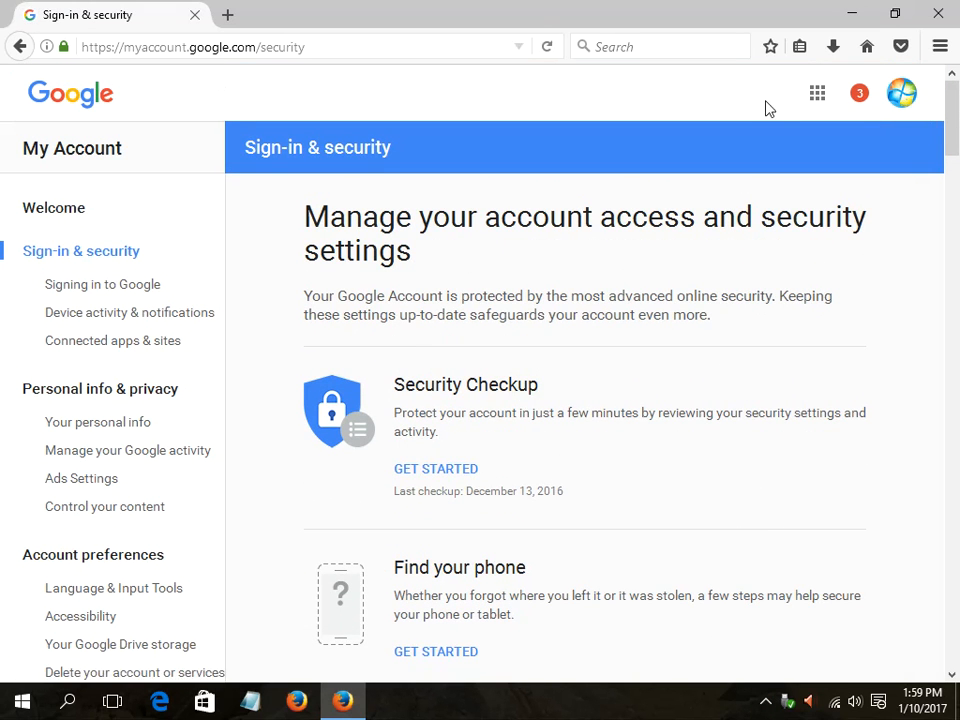
click(900, 94)
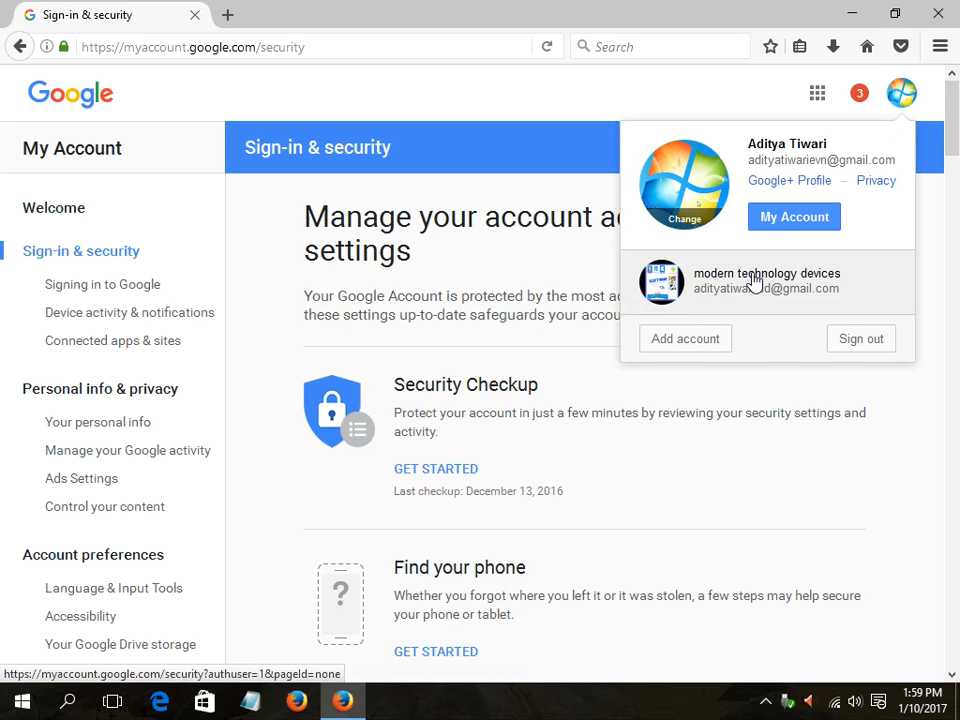
click(768, 280)
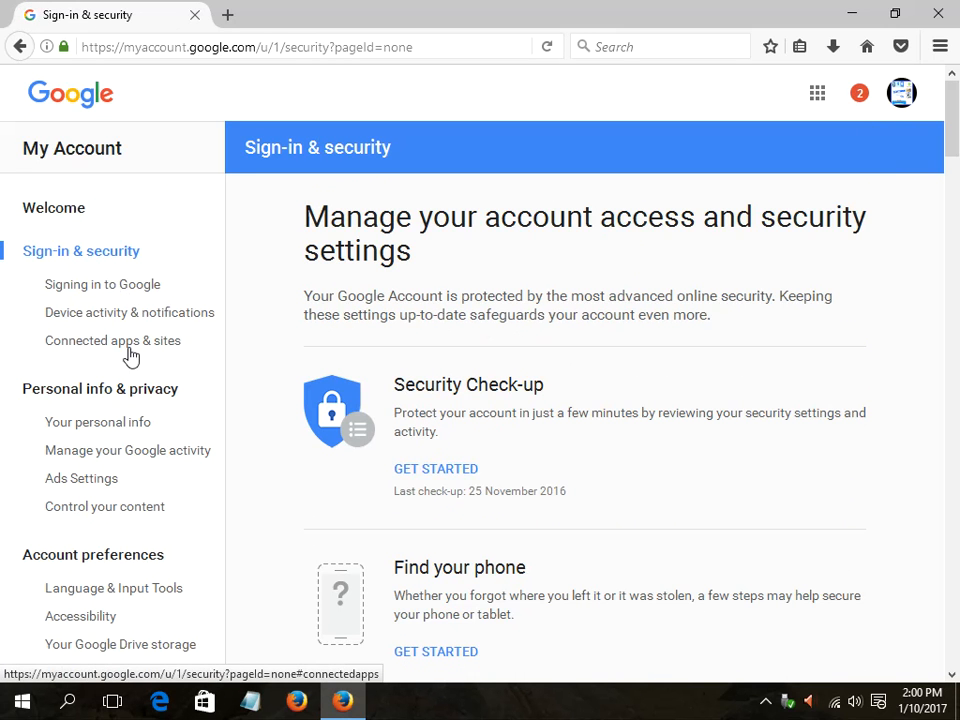
Step: Go to Connected apps & sites and manage apps, listing SubPals and YTPals with YouTube access
click(112, 340)
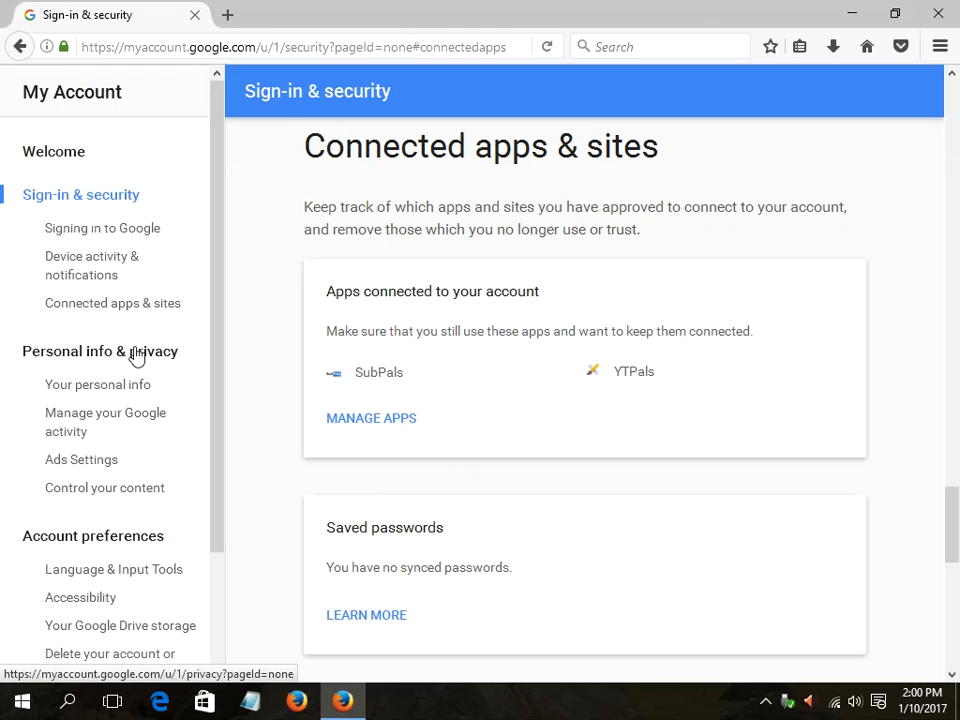
scroll(down, 3)
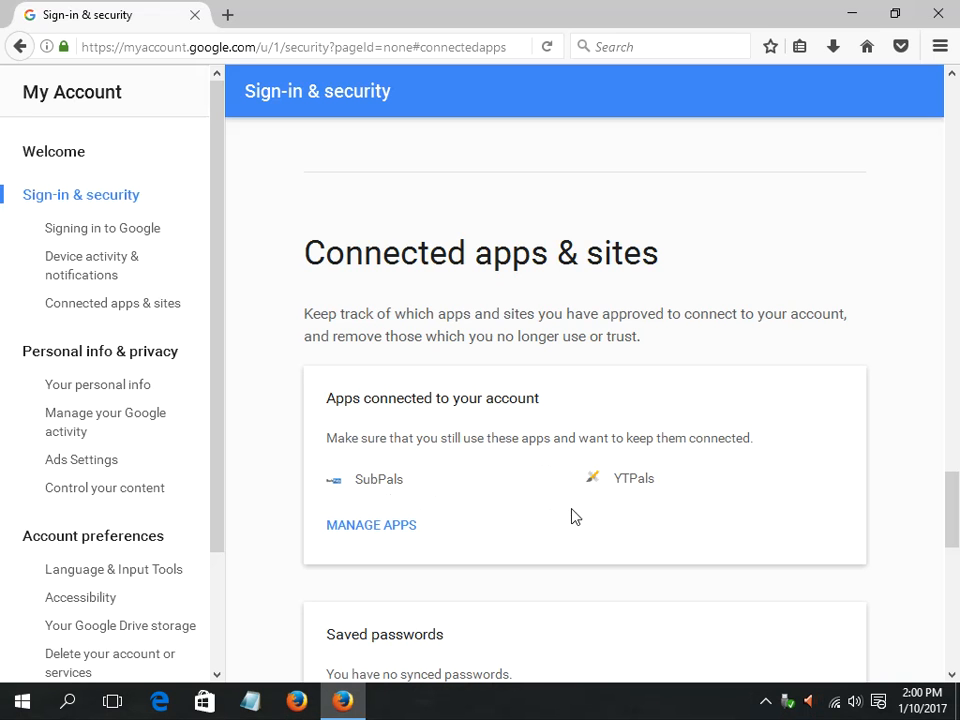
click(372, 524)
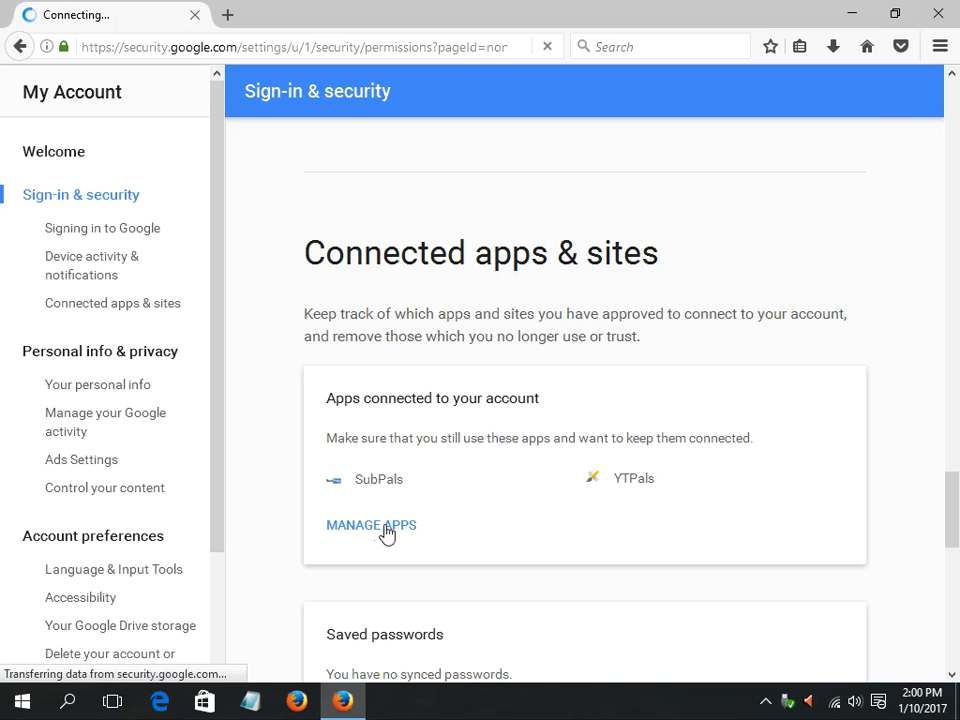
click(370, 524)
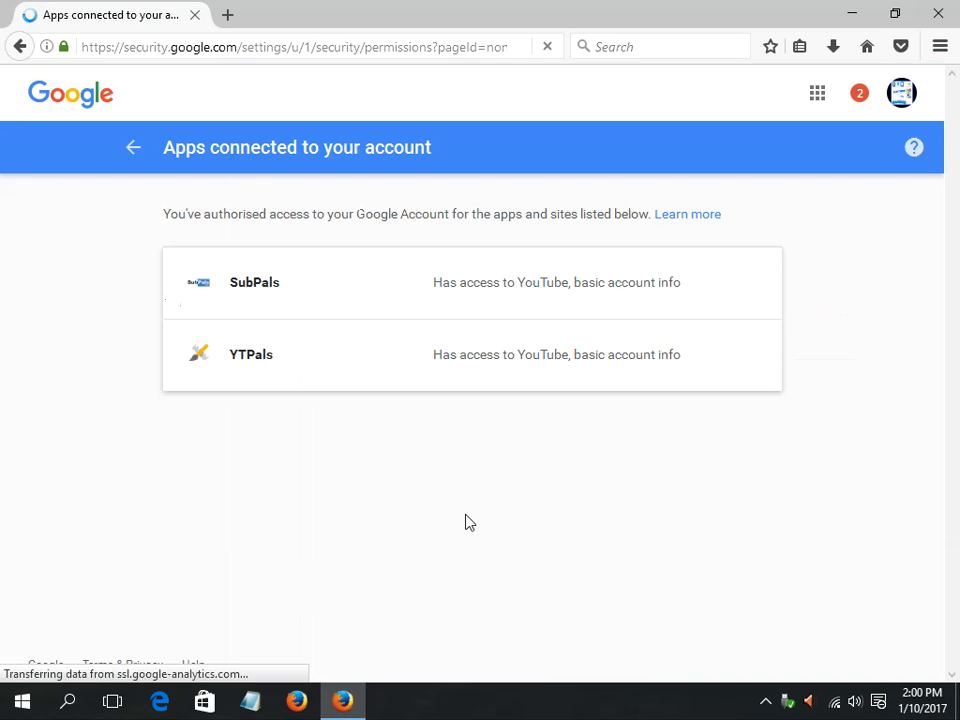
Step: Remove SubPals' and YTPals' access to the account, leaving no connected apps
right_click(280, 290)
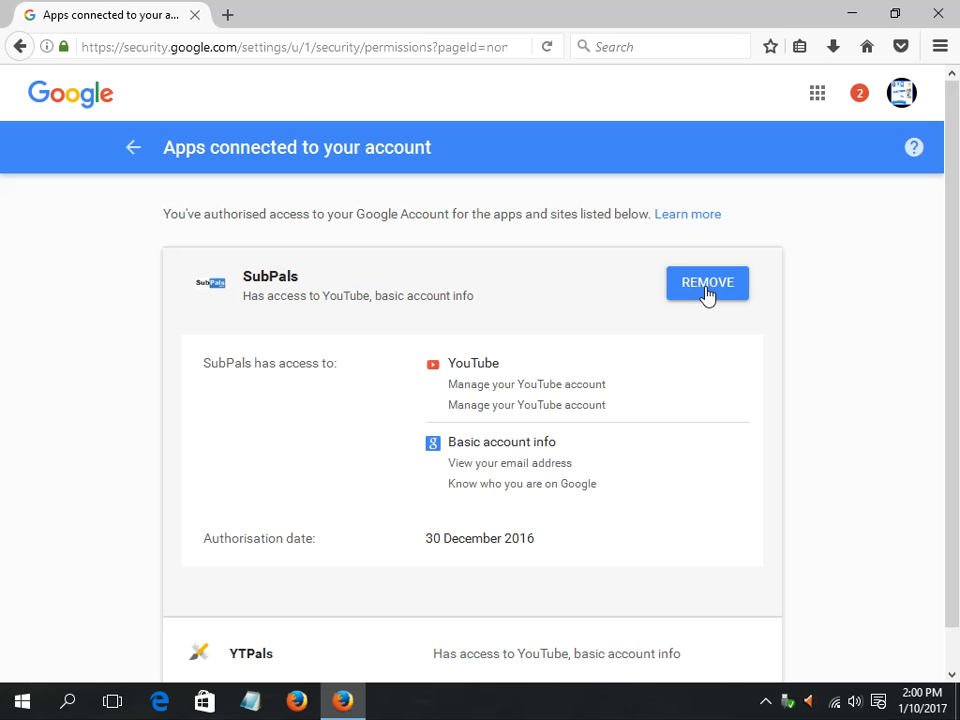
click(708, 282)
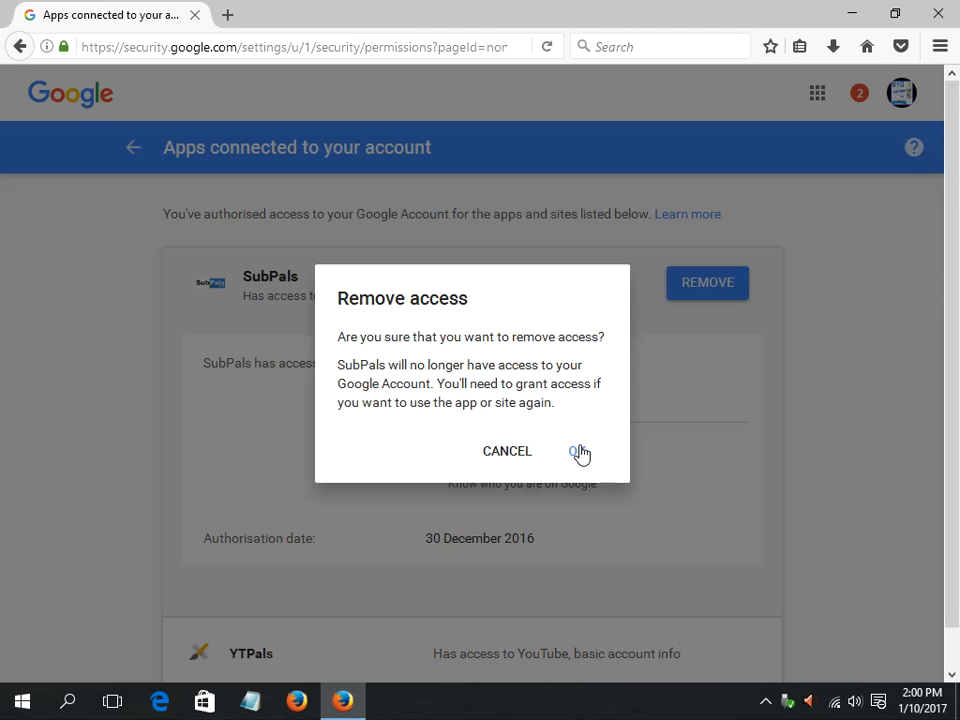
click(580, 452)
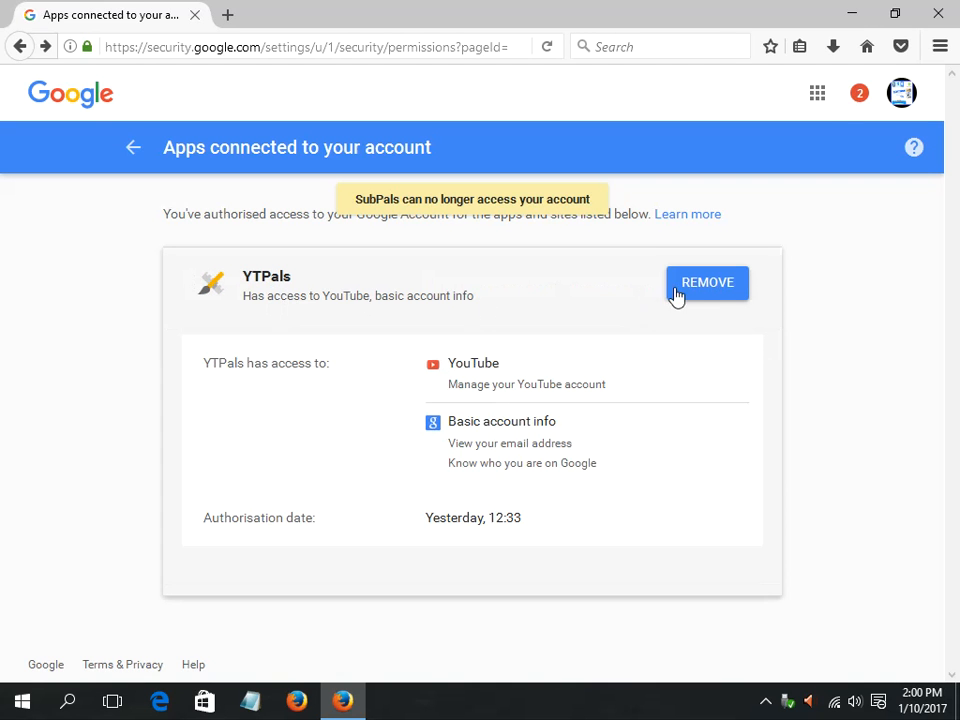
click(708, 282)
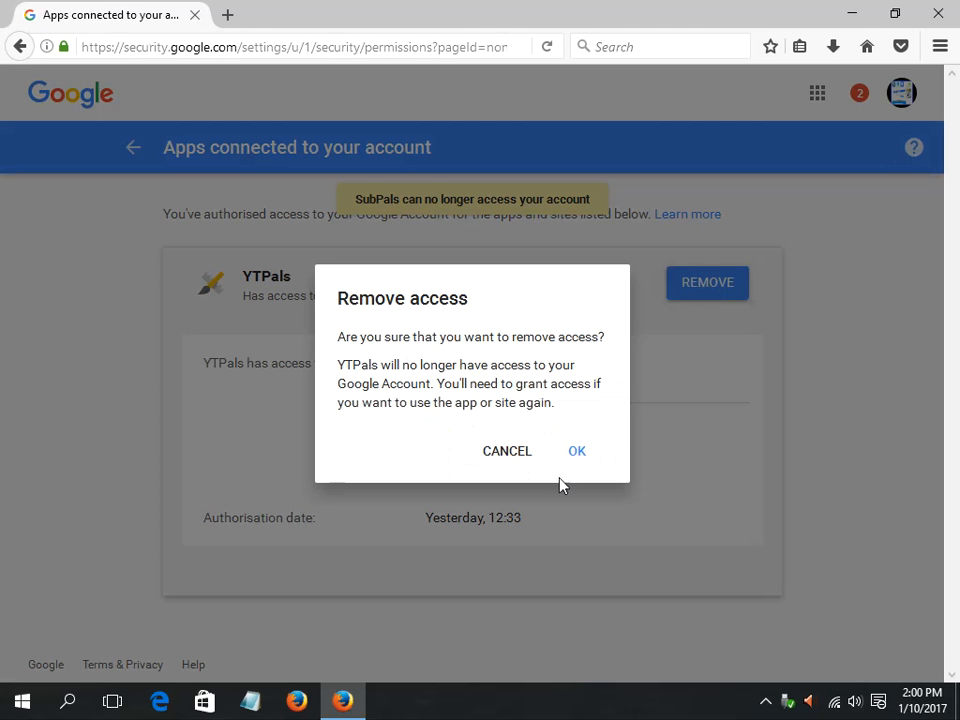
click(576, 452)
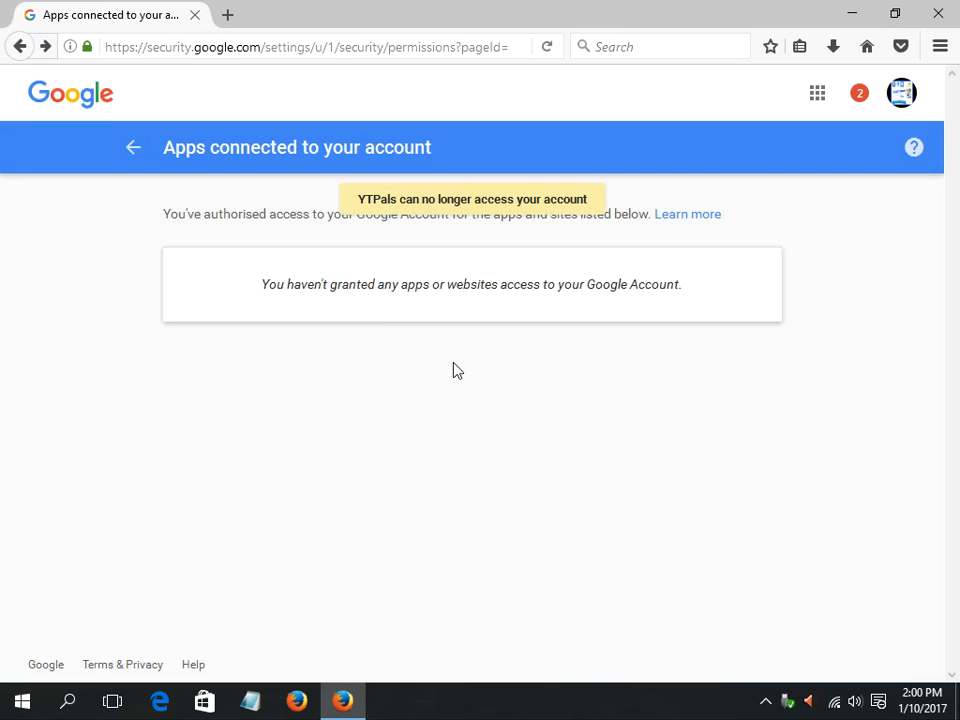
Step: Navigate back to the Sign-in & security page
click(20, 48)
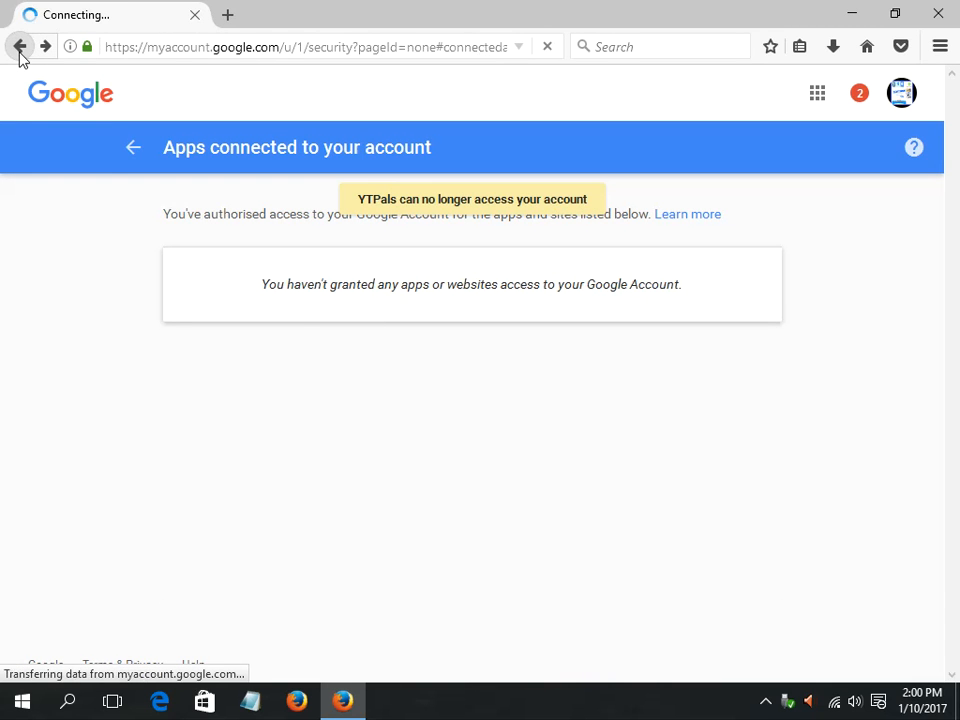
click(20, 48)
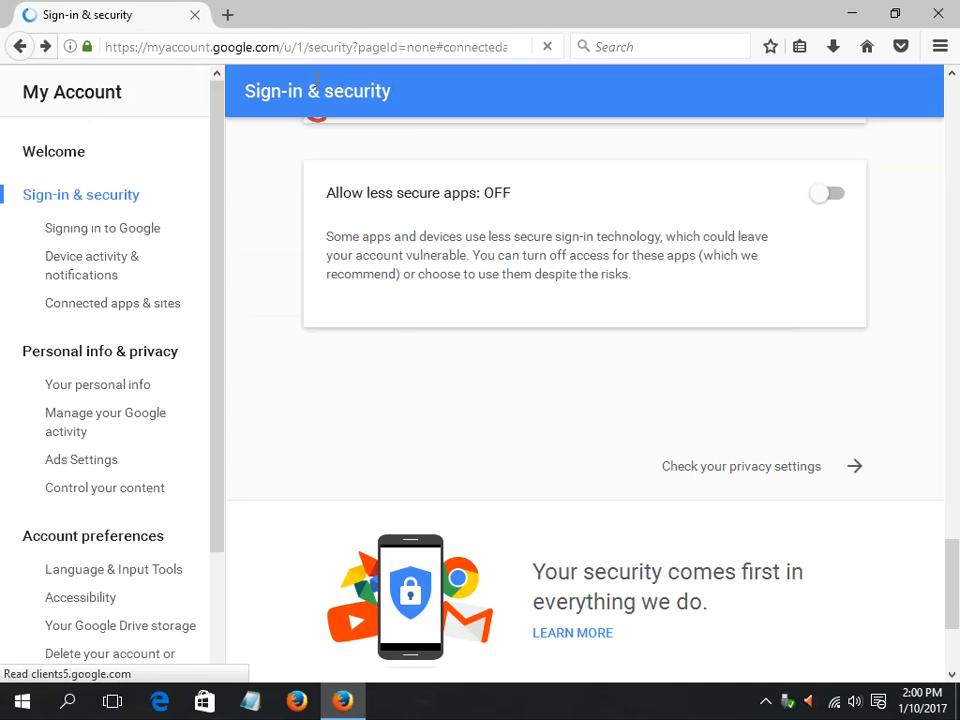